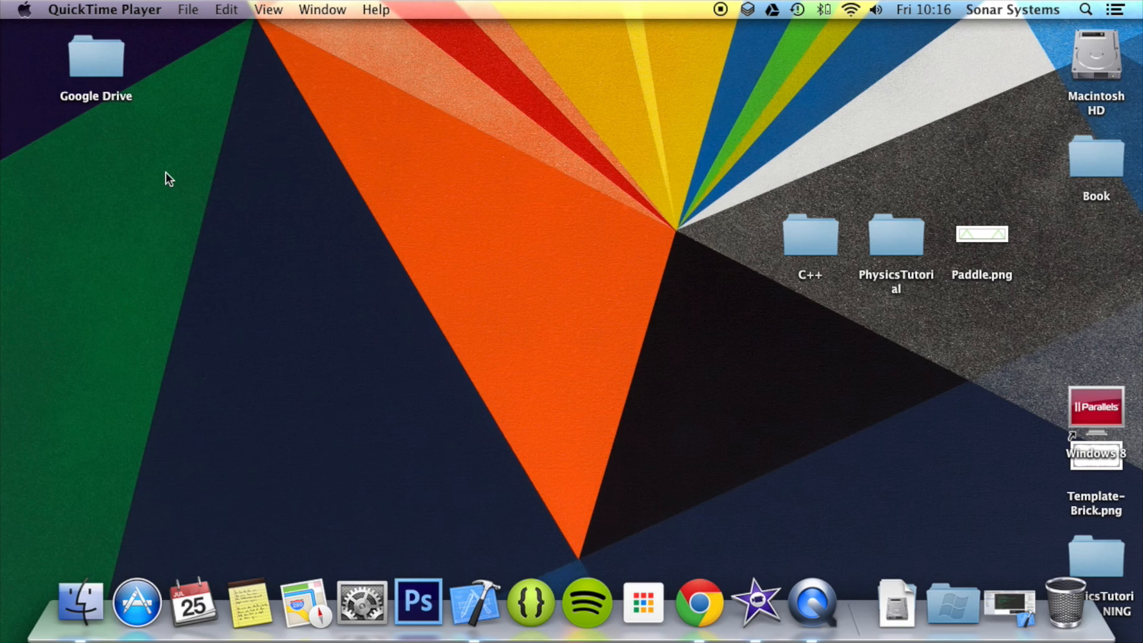
mouse_move(672, 397)
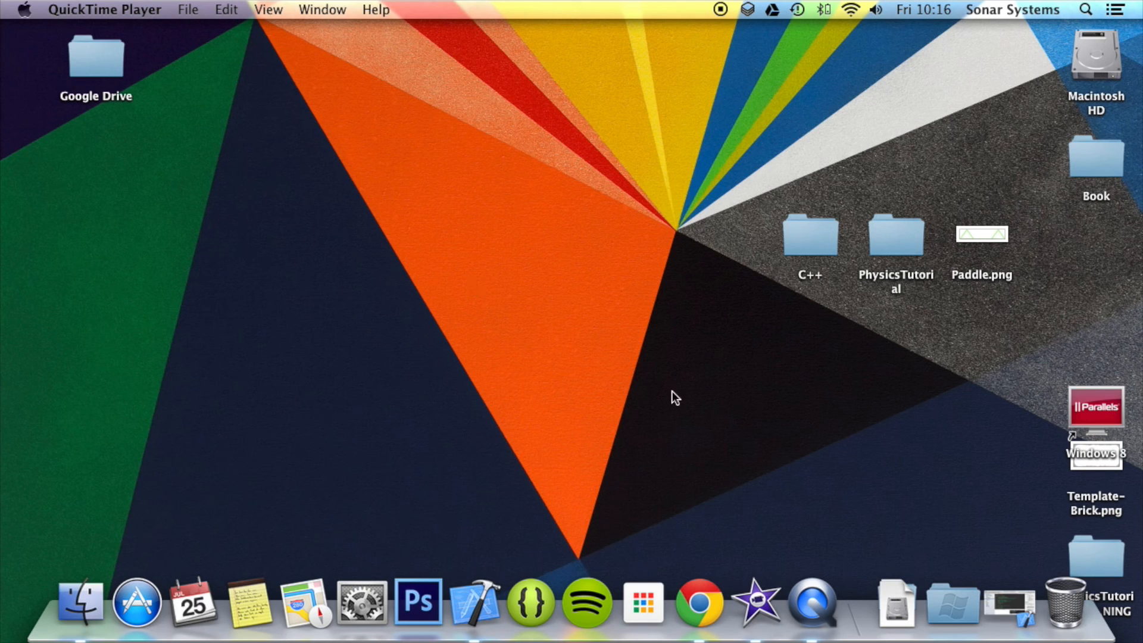
mouse_move(677, 400)
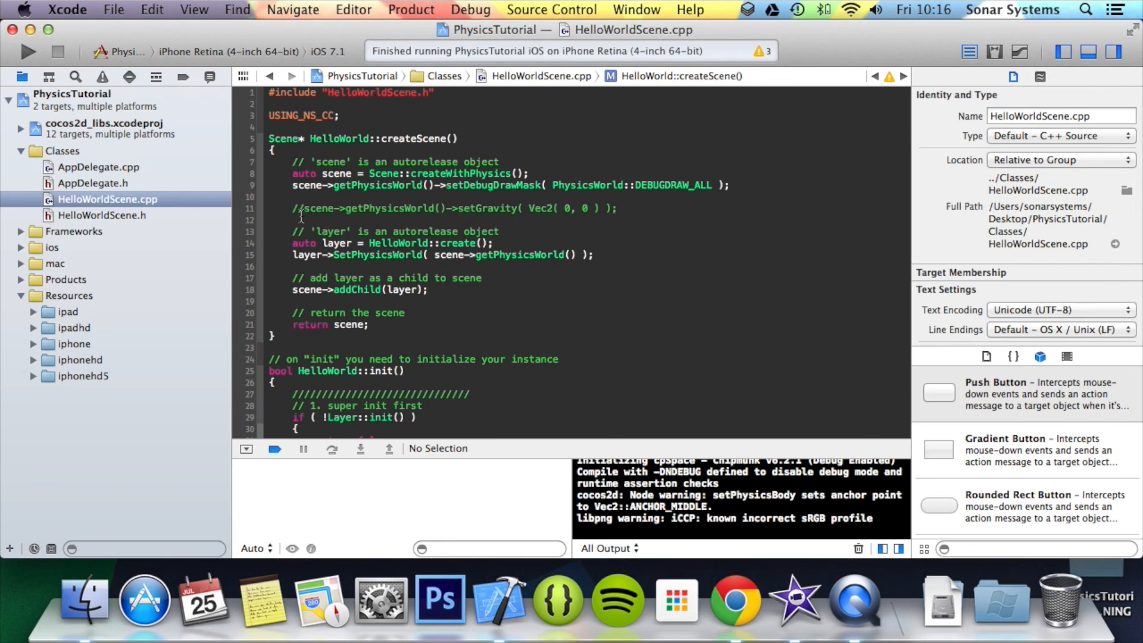
Uncomment setGravity and add spriteBody->setVelocity( Vect( 100, 247 ) ) after createBox
left_click(294, 207)
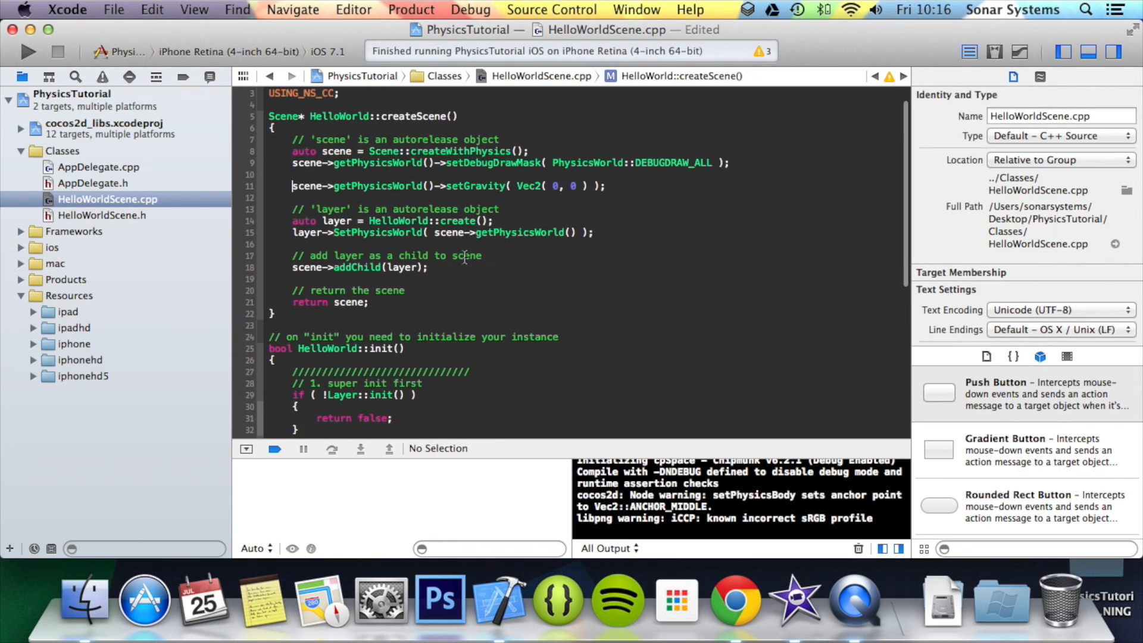
scroll("down", 3)
type("spriteBody->set")
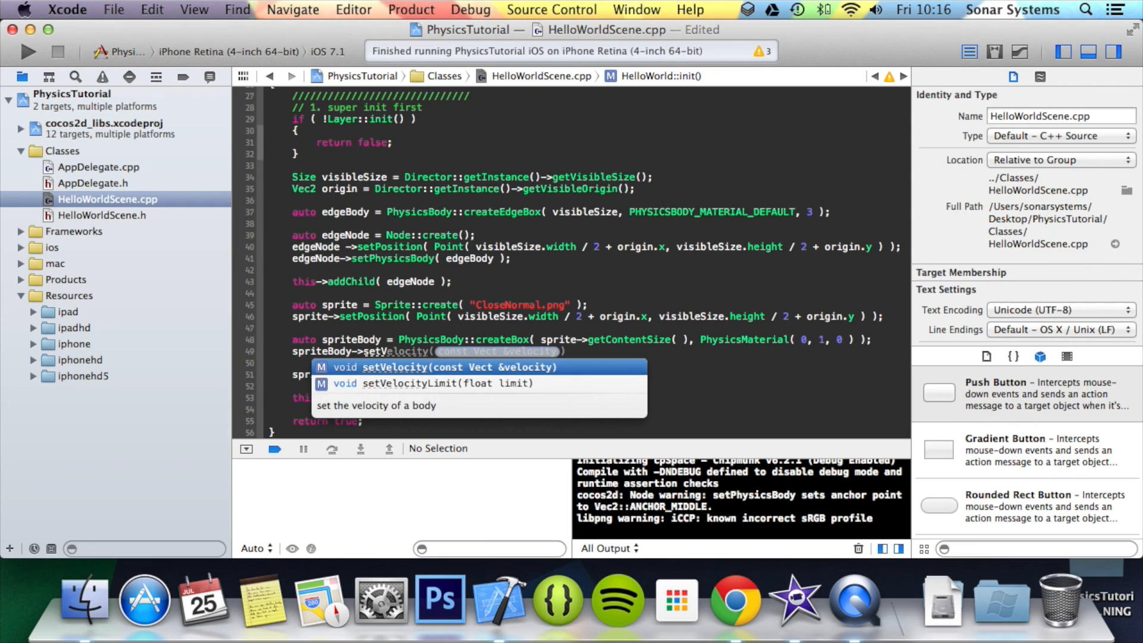
type("Vect(  ) );")
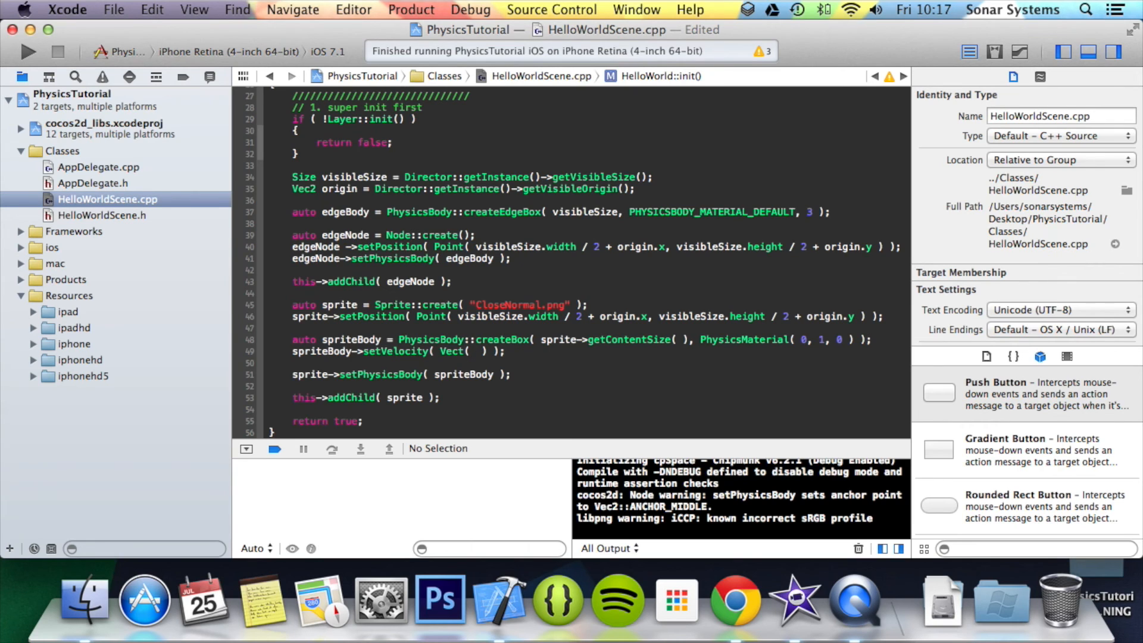
type("100")
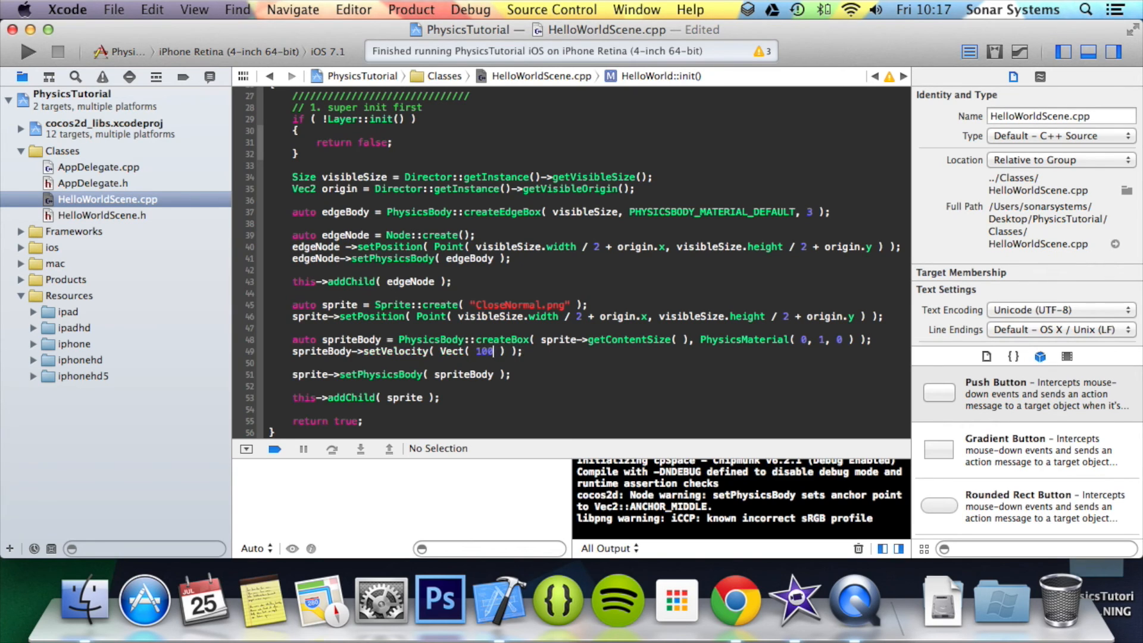
type(", 24")
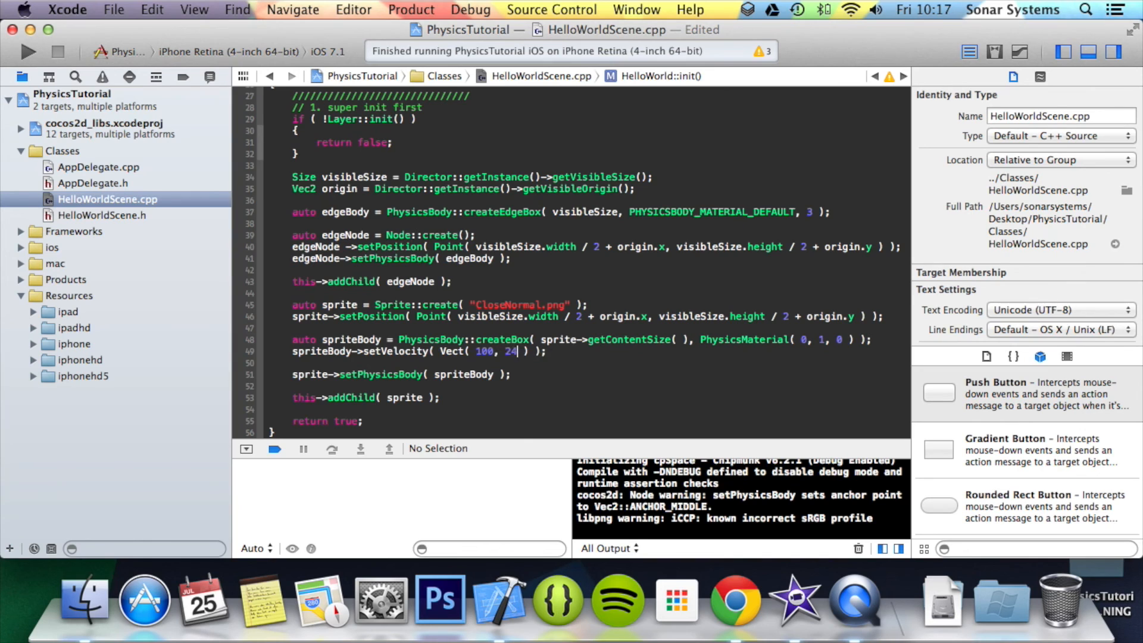
type("7")
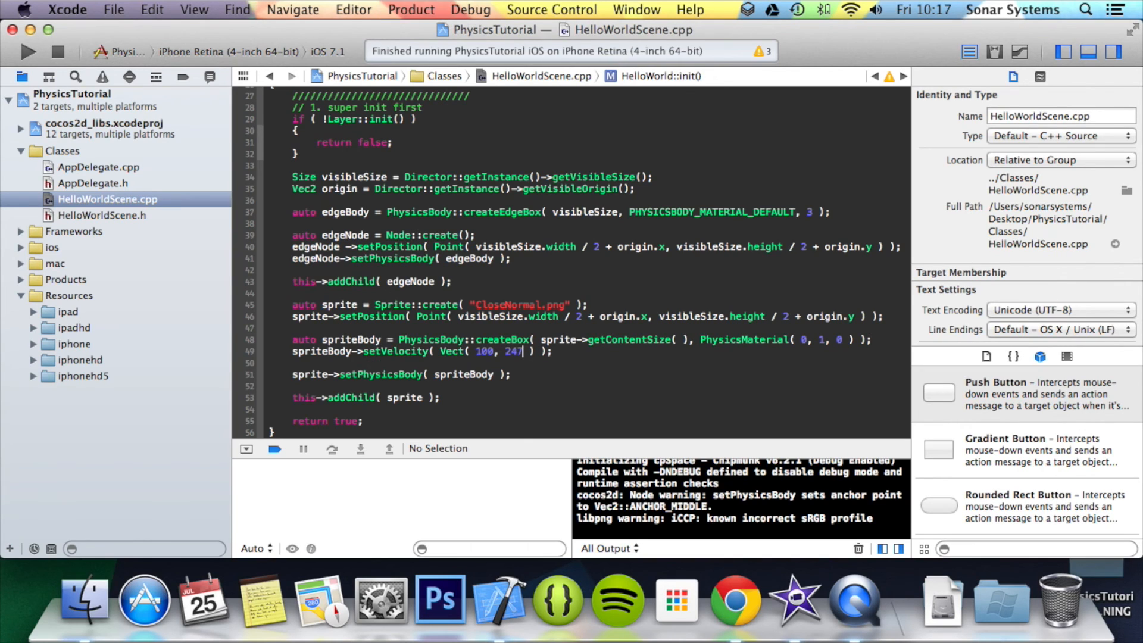
Build and run PhysicsTutorial on the iPhone Retina simulator, then review the velocity code
left_click(27, 51)
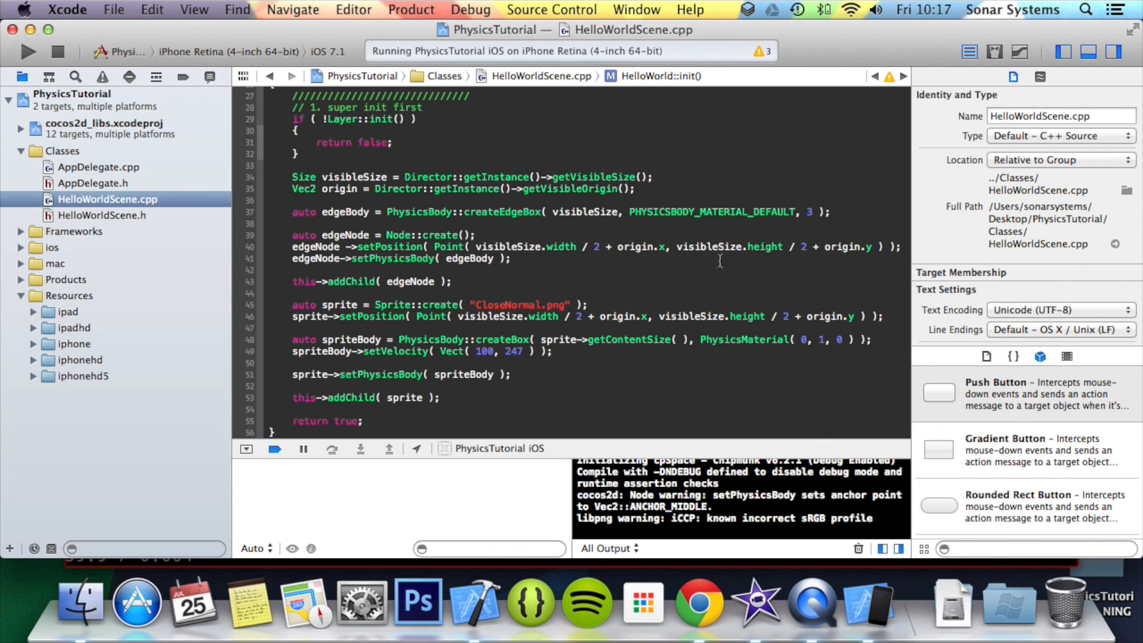
left_click(754, 340)
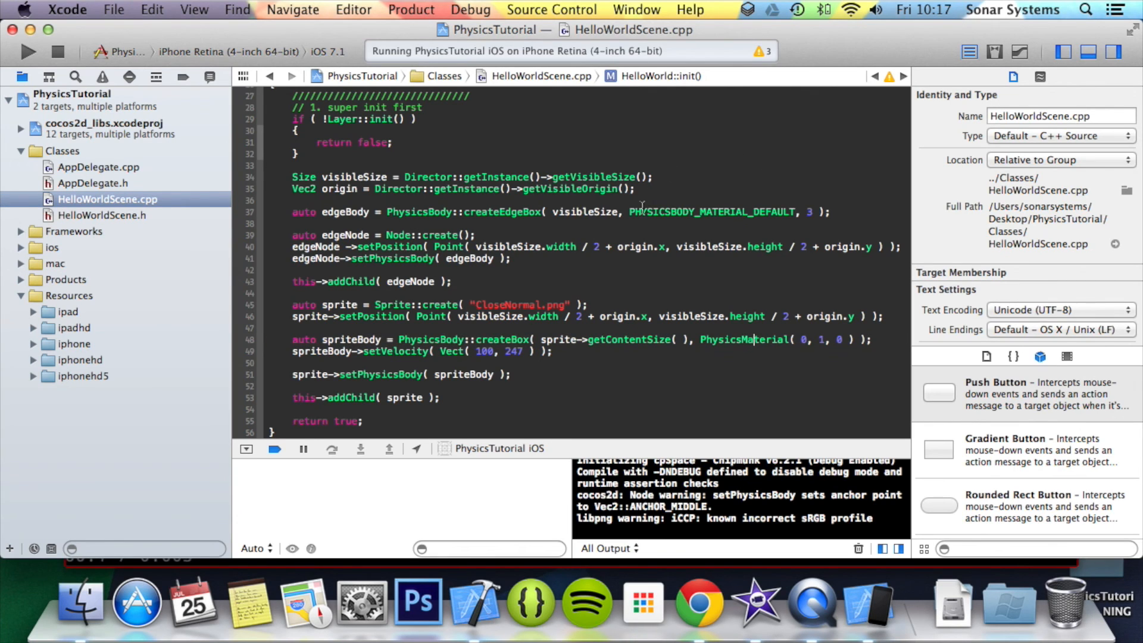
left_click(739, 212)
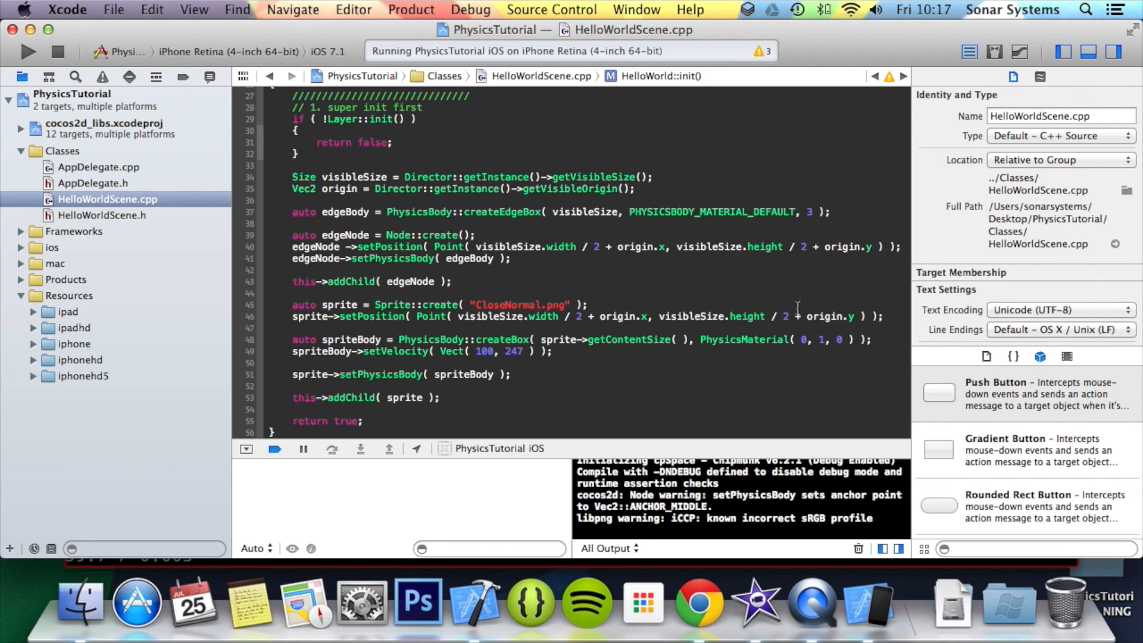
left_click(294, 292)
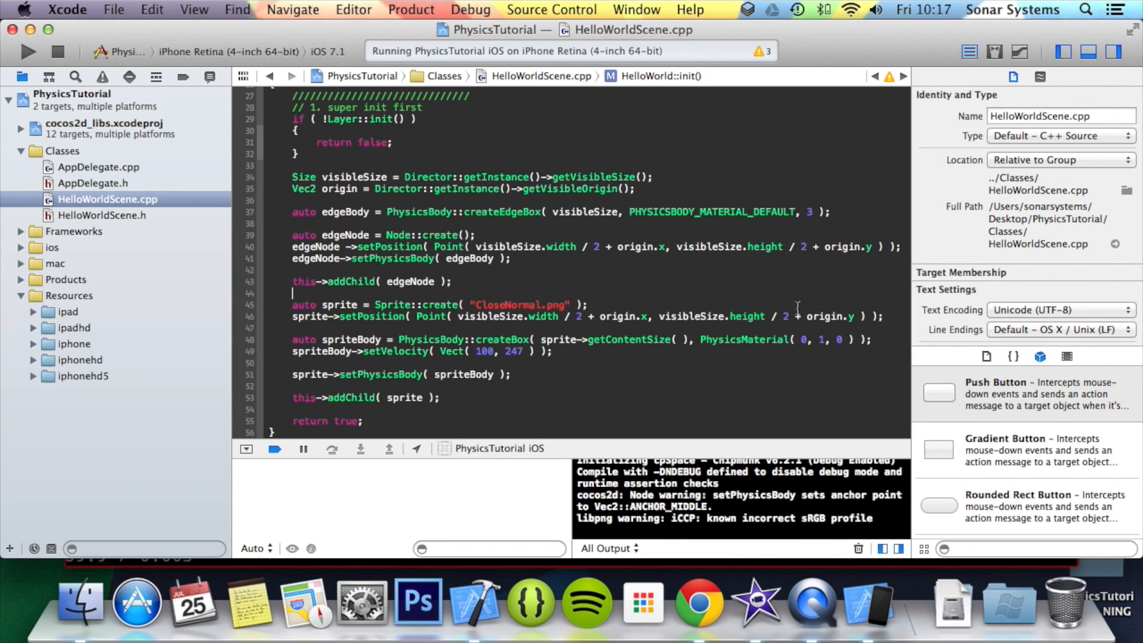
left_click(293, 293)
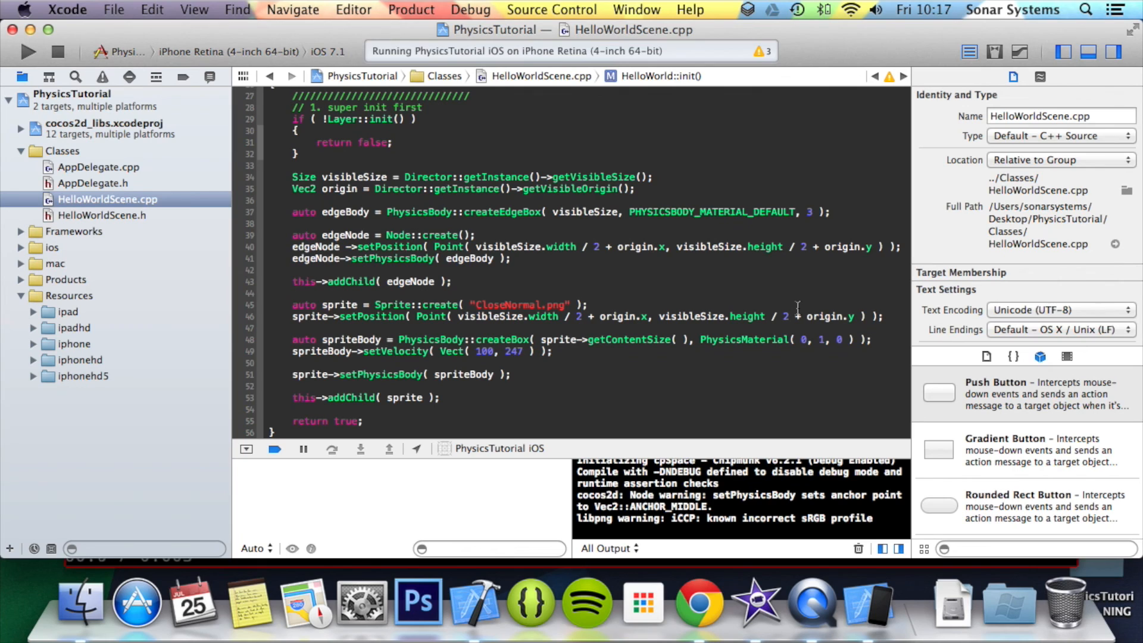
left_click(294, 293)
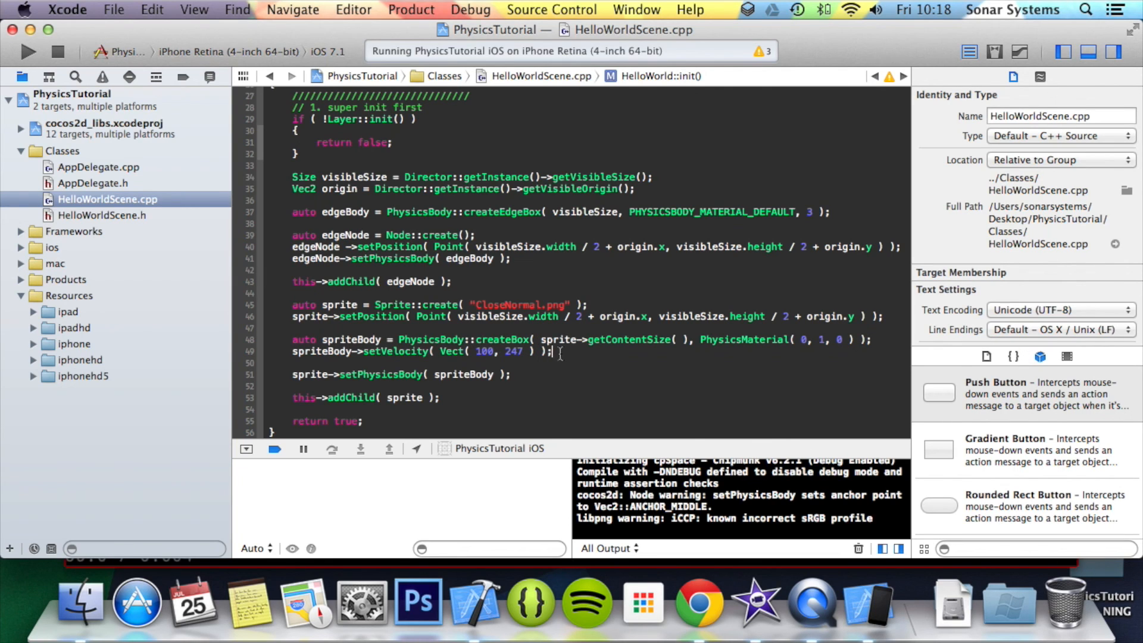
Add spriteBody->setVelocityLimit( 500 ) below setVelocity and begin a setLinearDamping call
type("sprit")
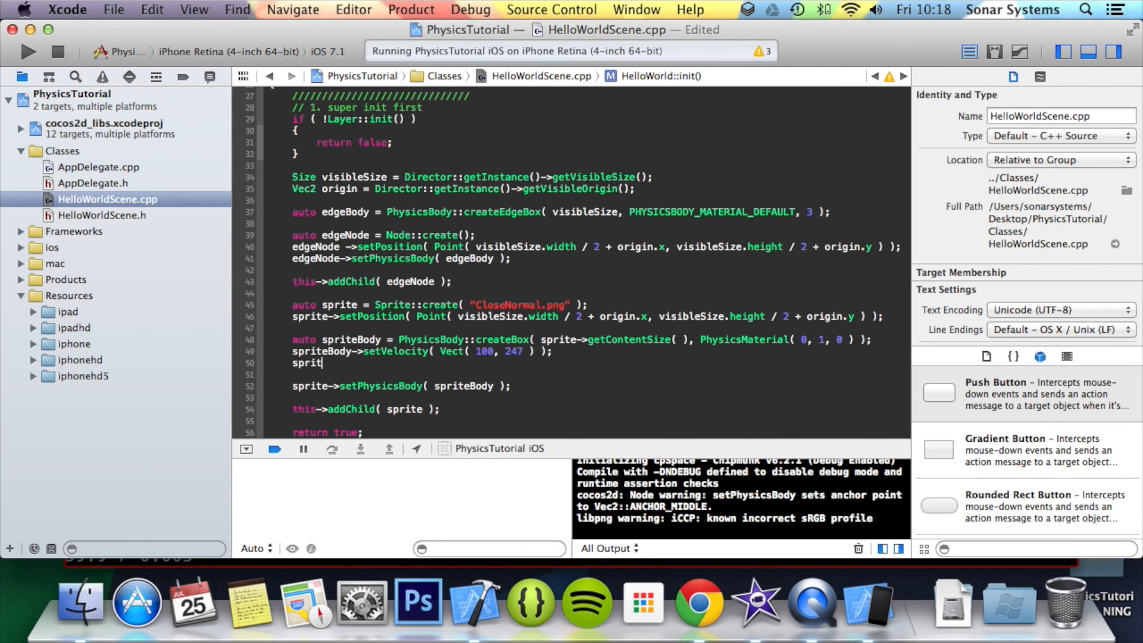
type("setVelocity(")
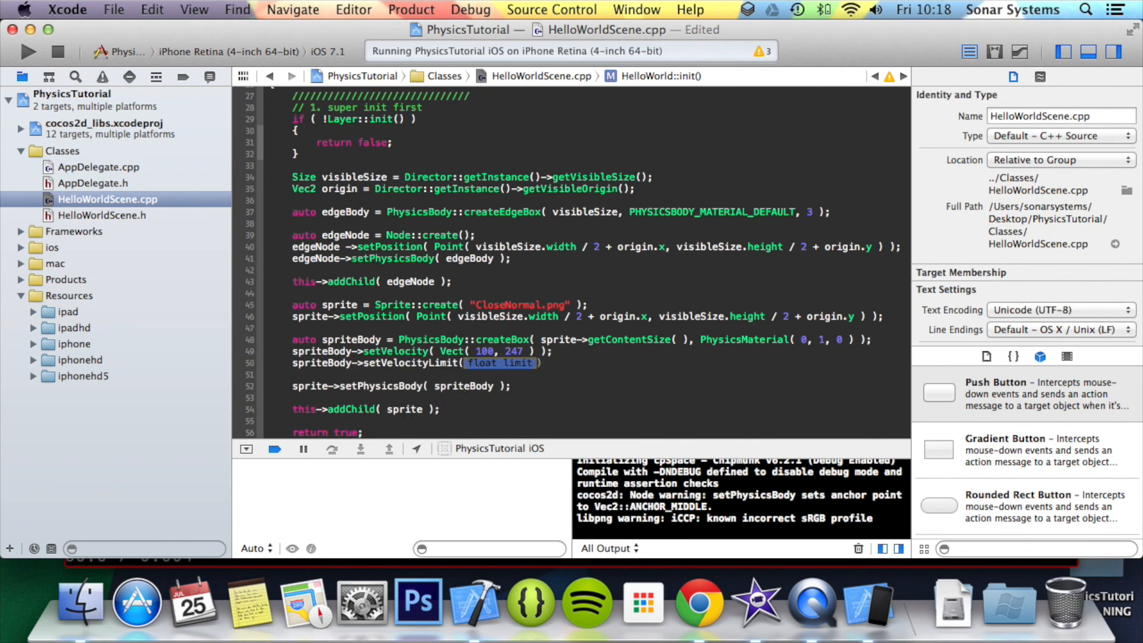
key("Delete")
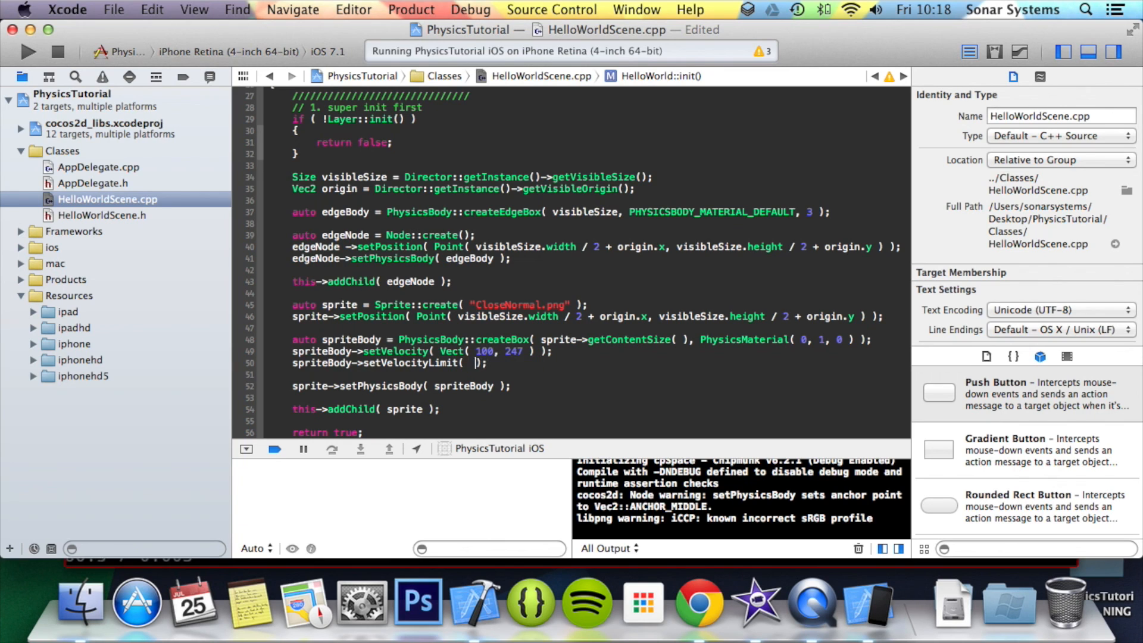
type("500")
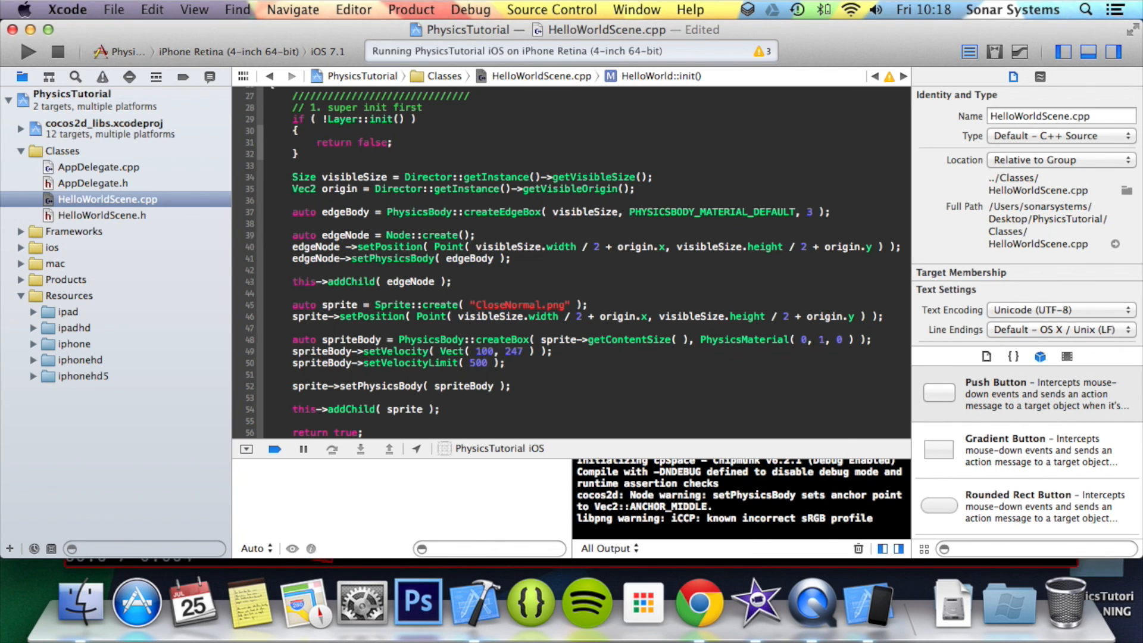
type("spriteBody->setLinearDamping(  );")
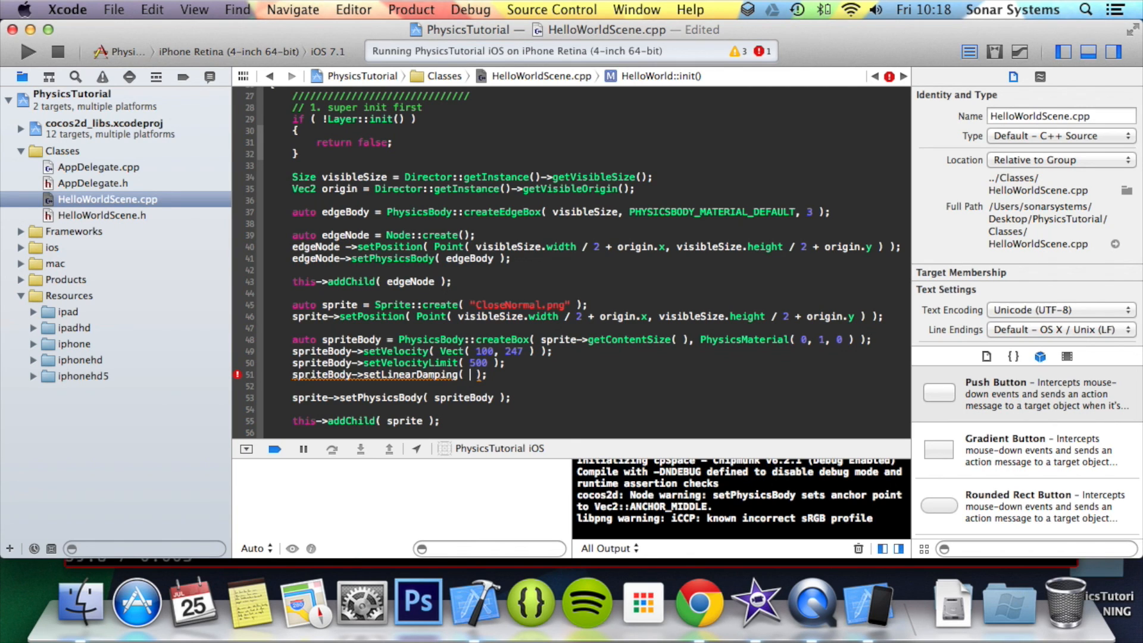
Give setLinearDamping an argument of 0.5, then rebuild and launch in the iOS Simulator
type("9")
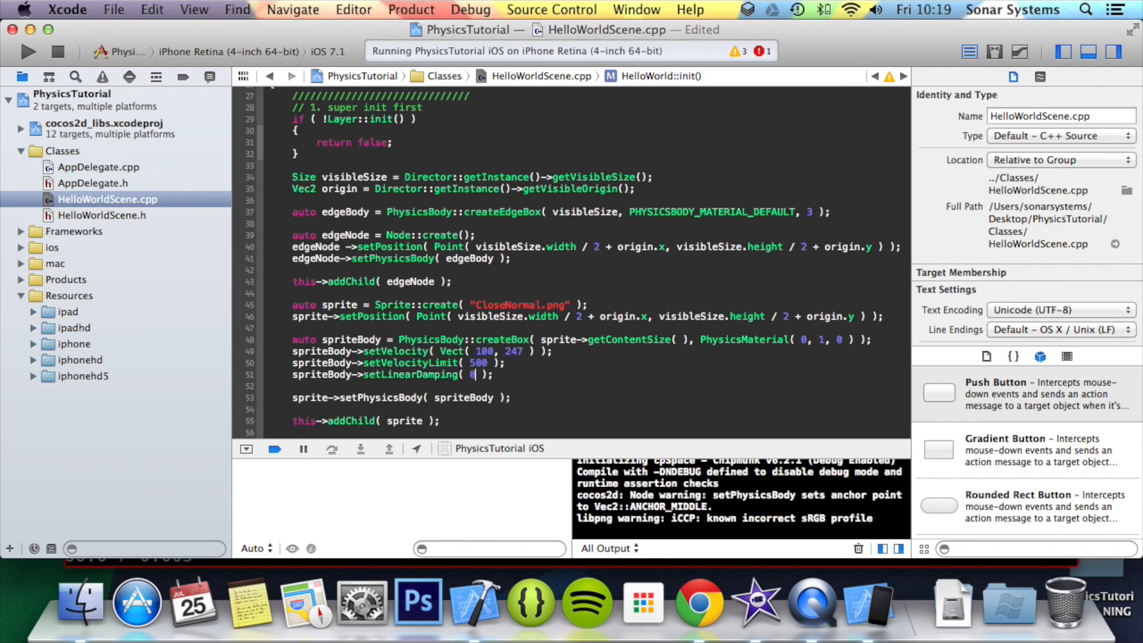
type(".5")
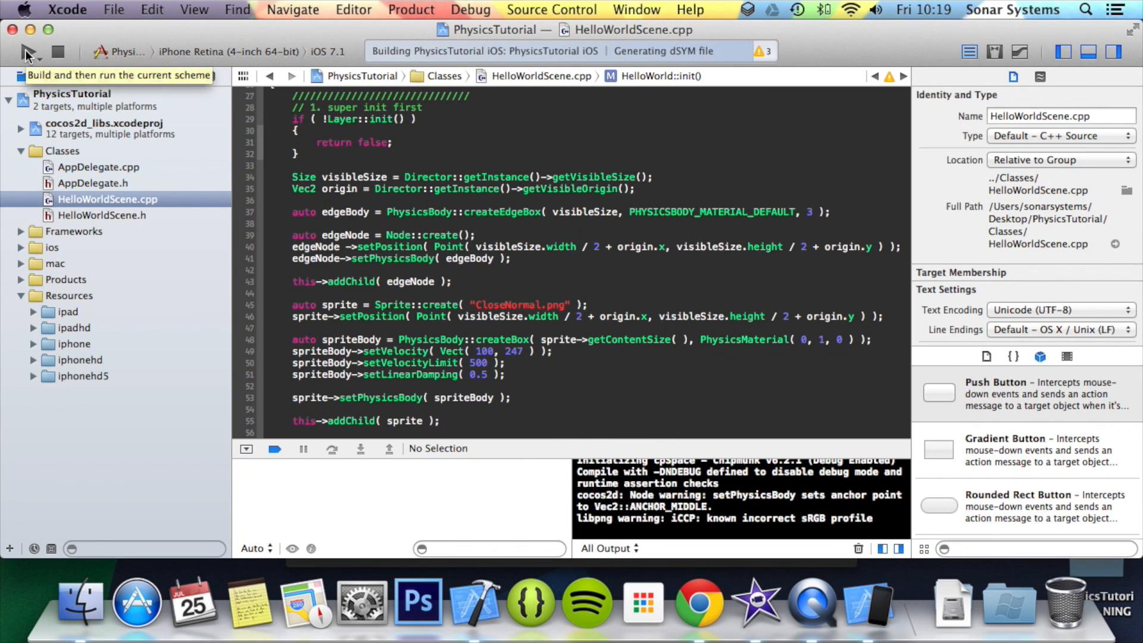
left_click(25, 51)
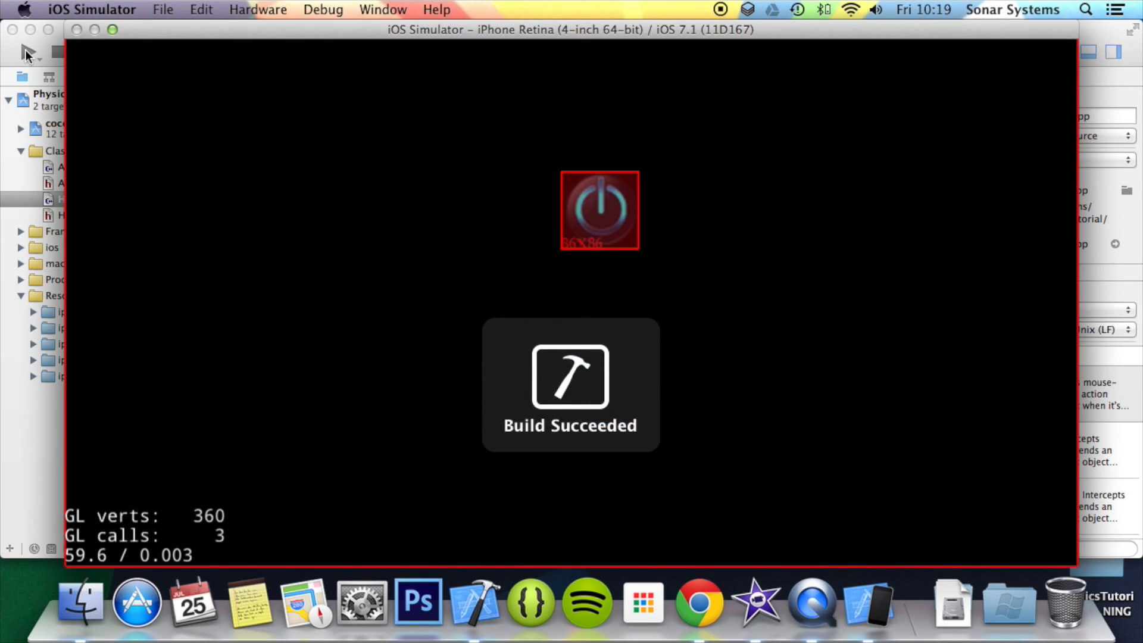